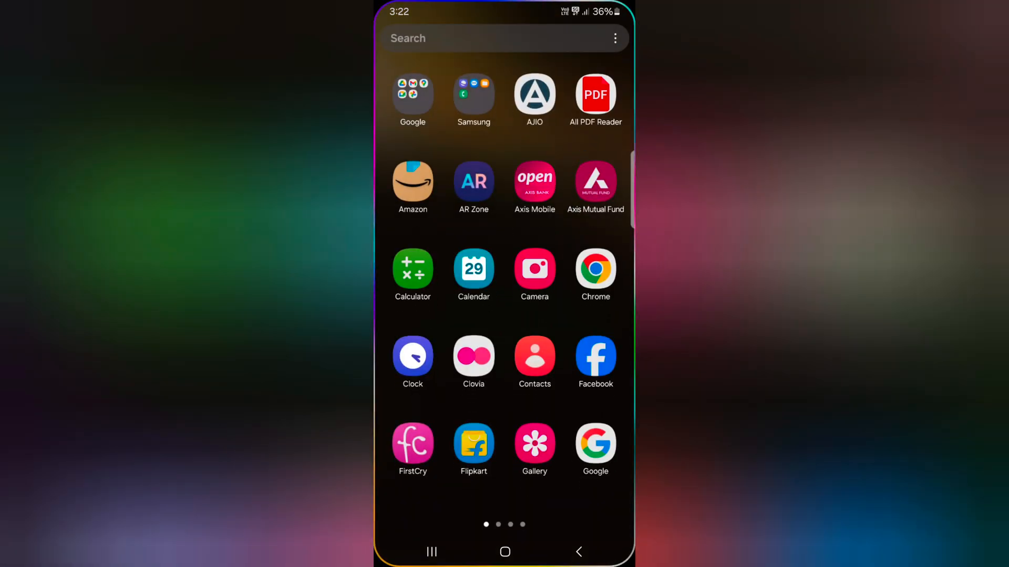
Reach the Display settings page and scroll to the Font size and style option
scroll(left, 3)
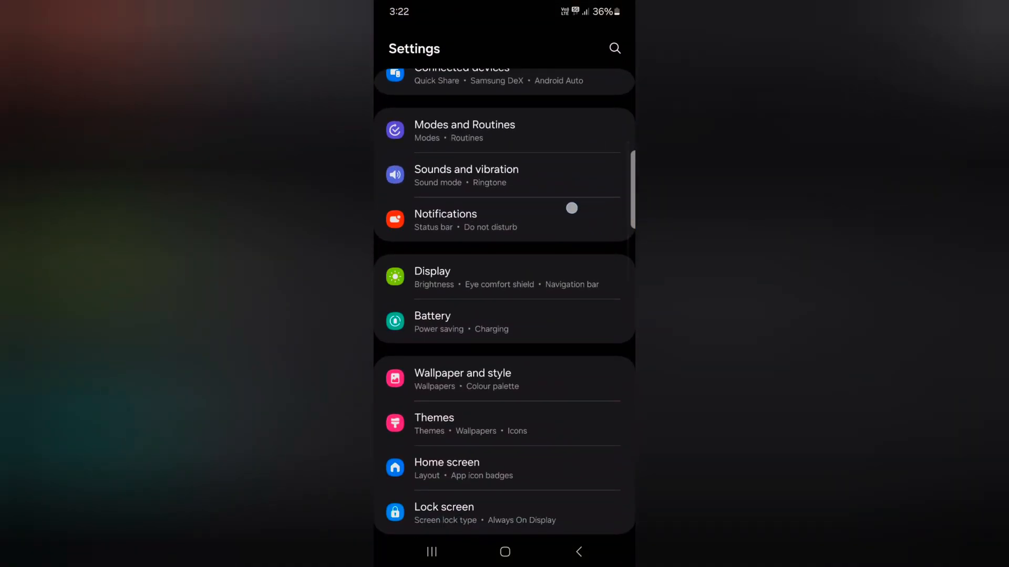
scroll(down, 3)
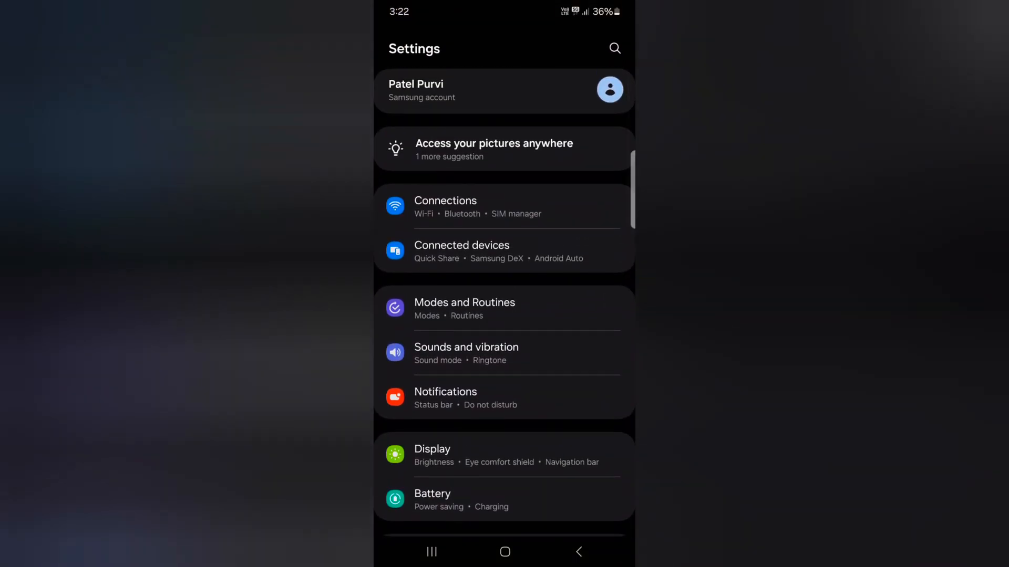
click(432, 448)
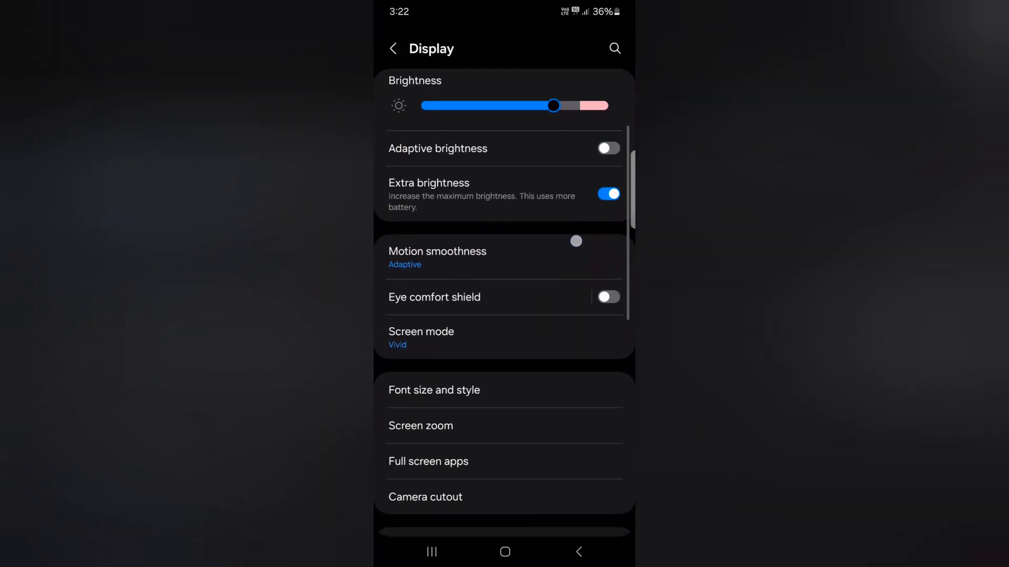
scroll(down, 3)
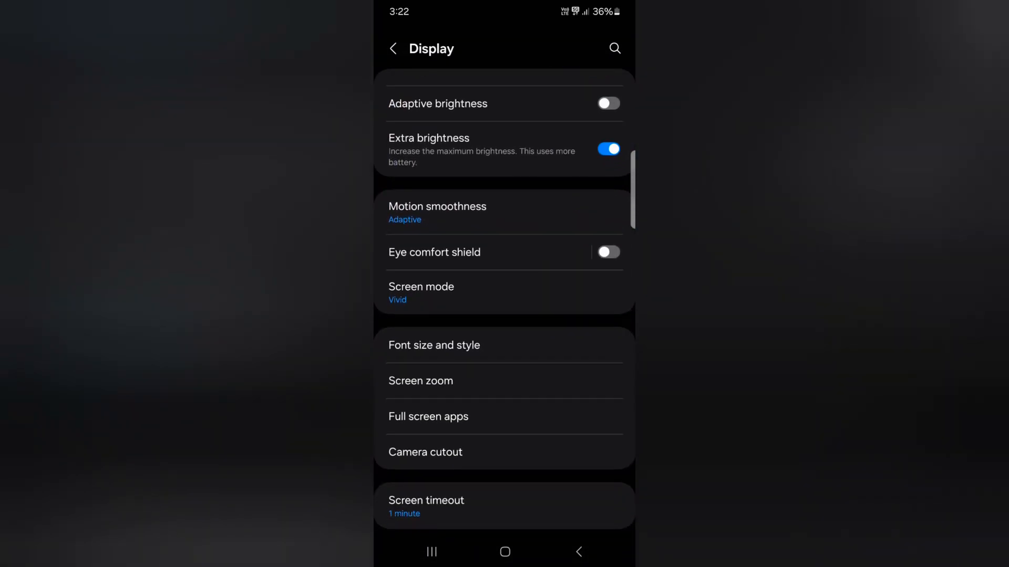
Go through Font size and style and Font style to the Download fonts catalogue
click(434, 346)
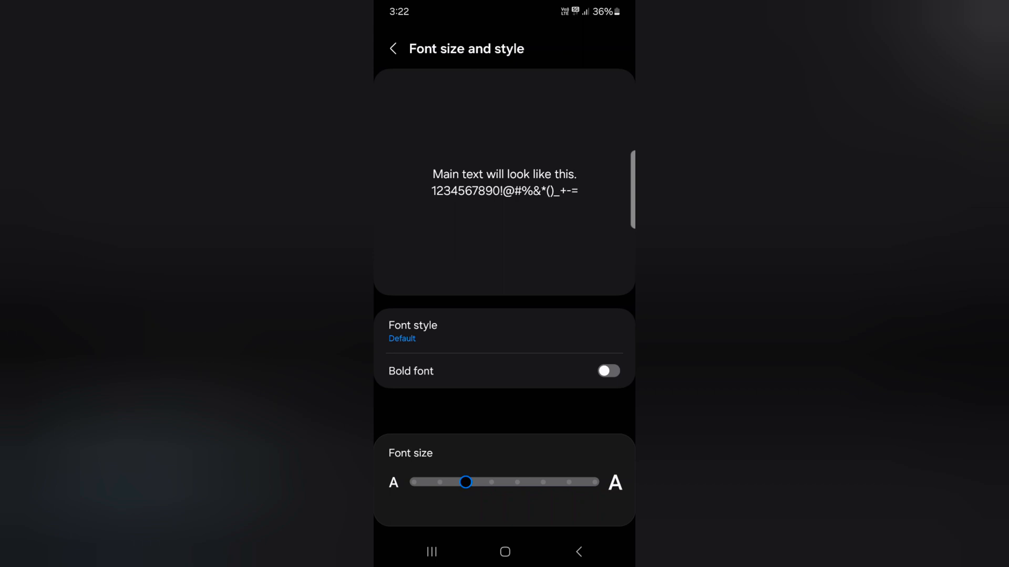
click(412, 331)
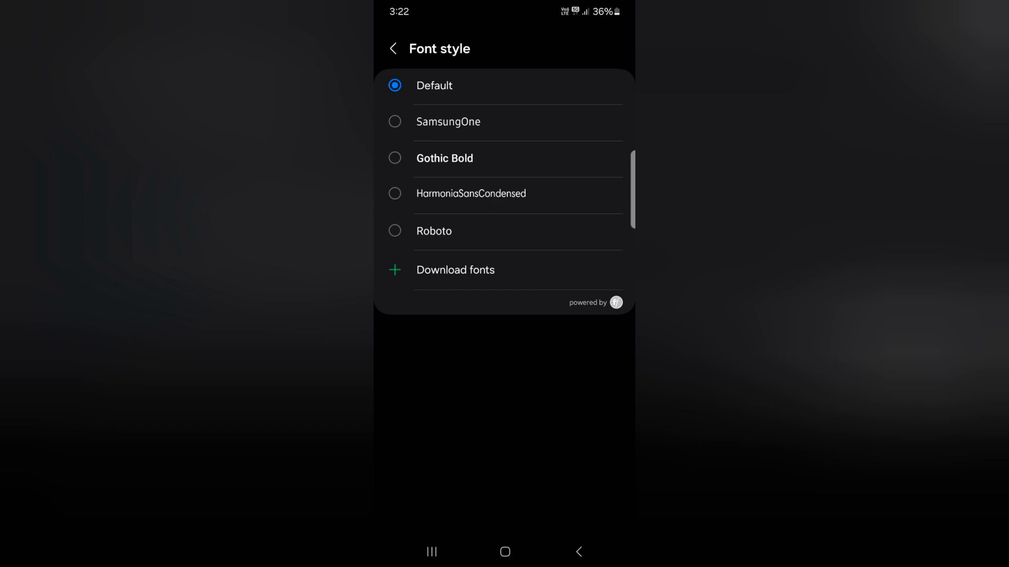
click(455, 270)
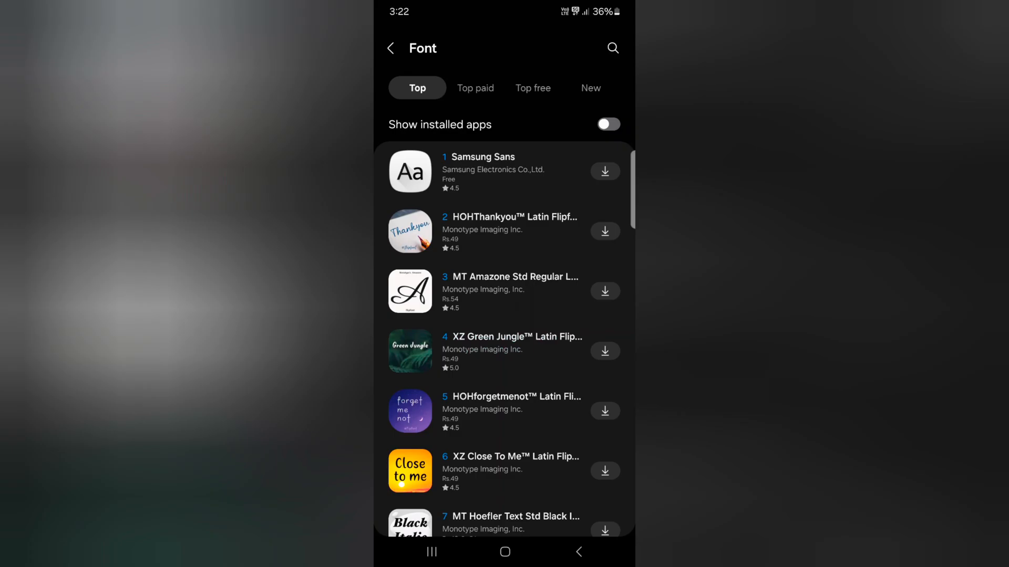
Filter to Top free fonts and download Samsung Sans as the phone's font style
click(533, 89)
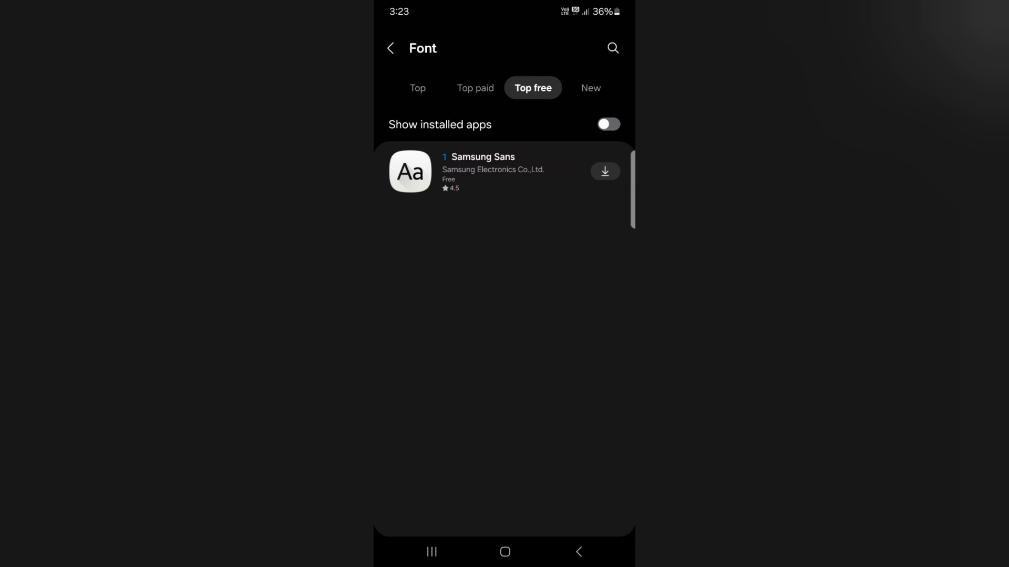
click(603, 172)
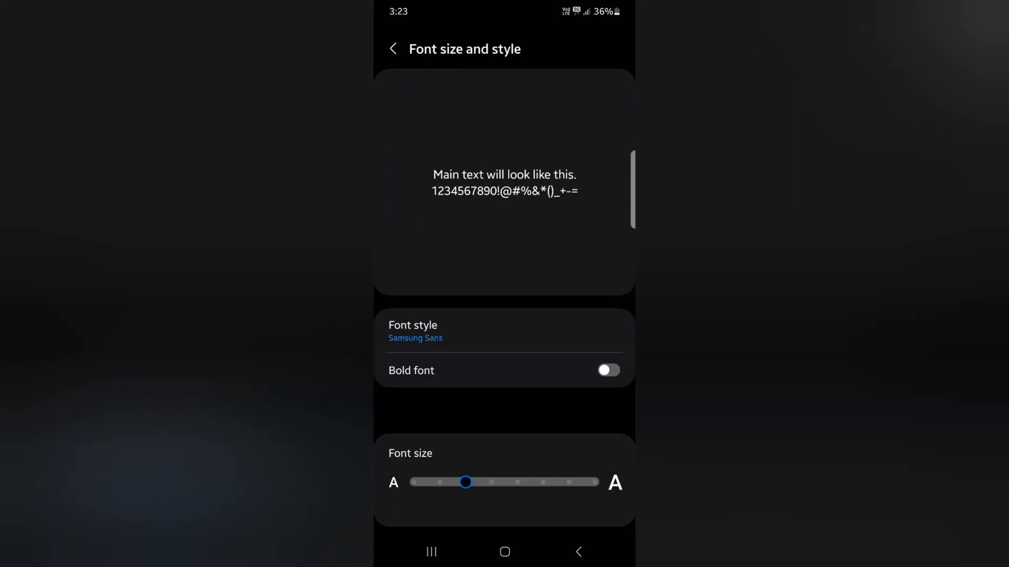
Return to Display and reopen the Font style list showing Samsung Sans selected
click(392, 48)
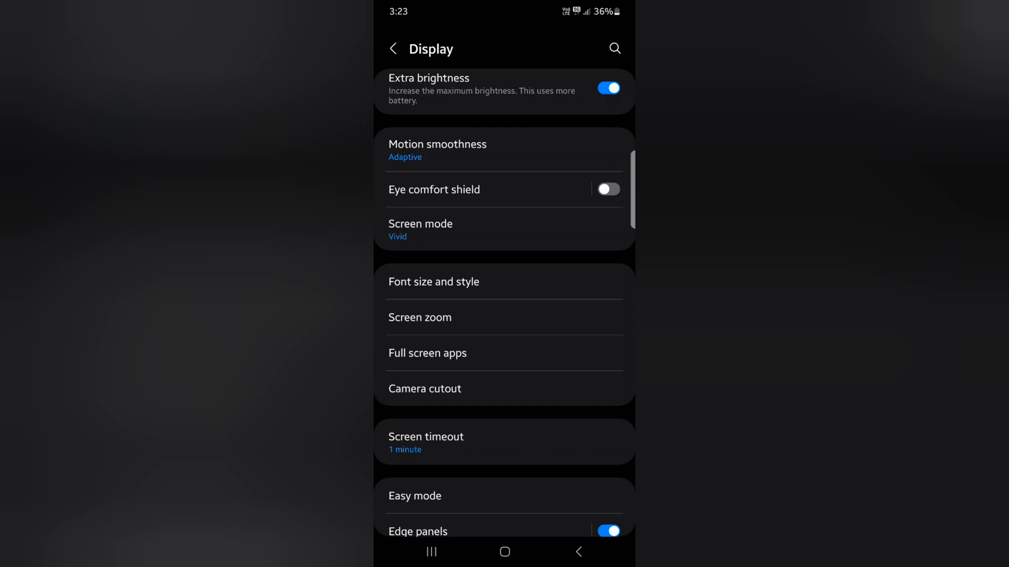
click(433, 282)
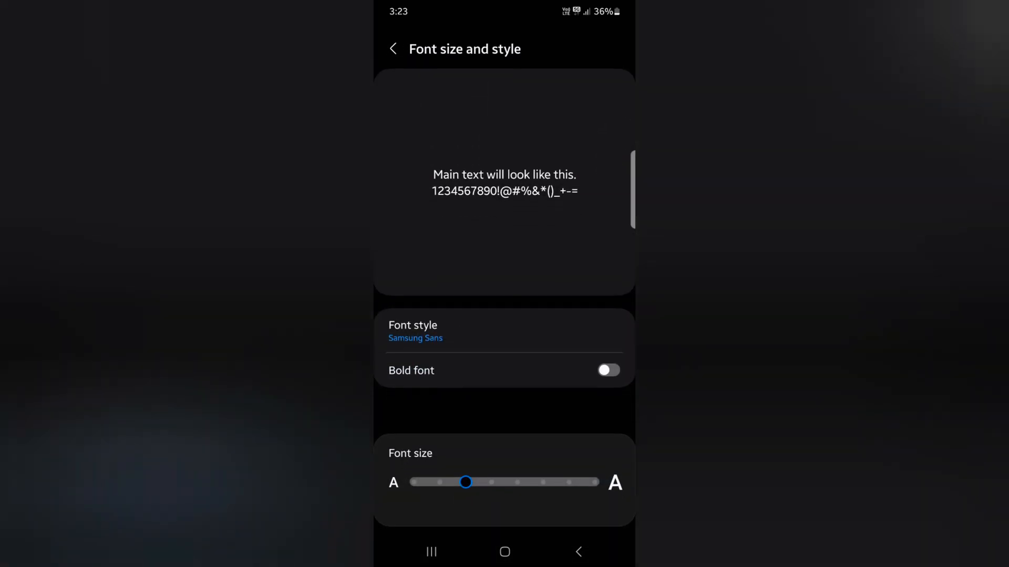
click(415, 331)
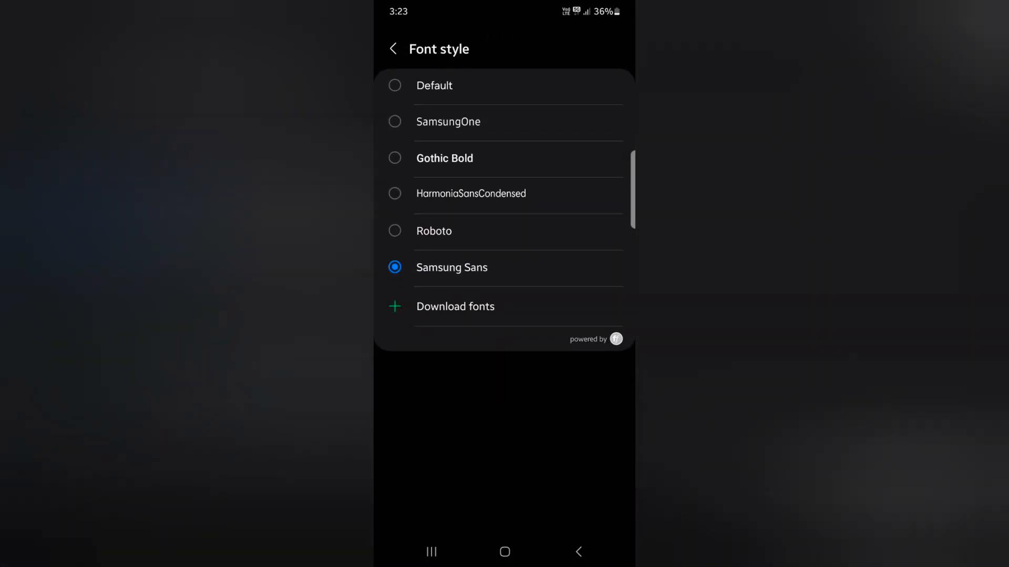
Switch the font style back to Default, verify it in Font size and style, and return to Display
click(393, 48)
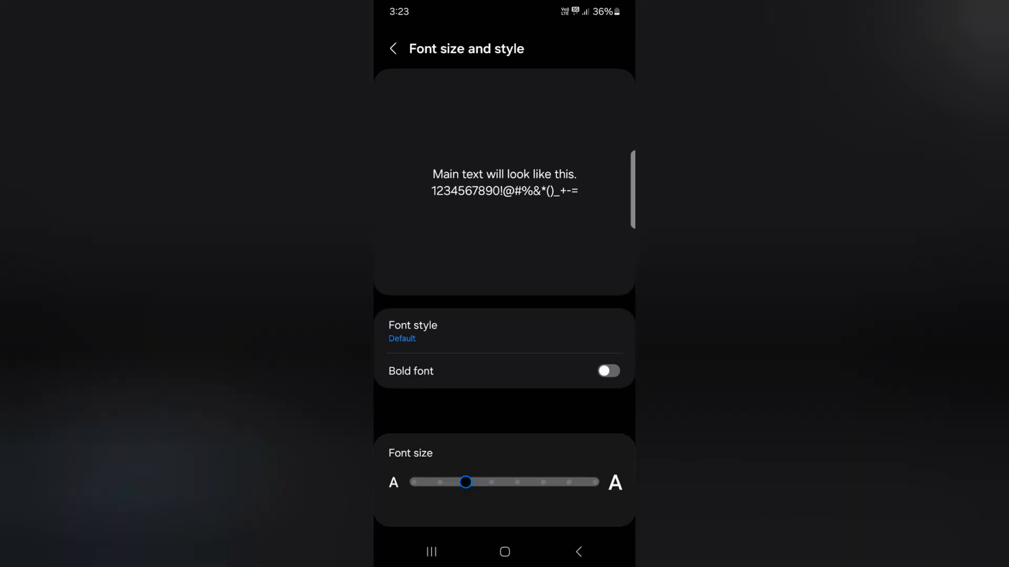
click(392, 48)
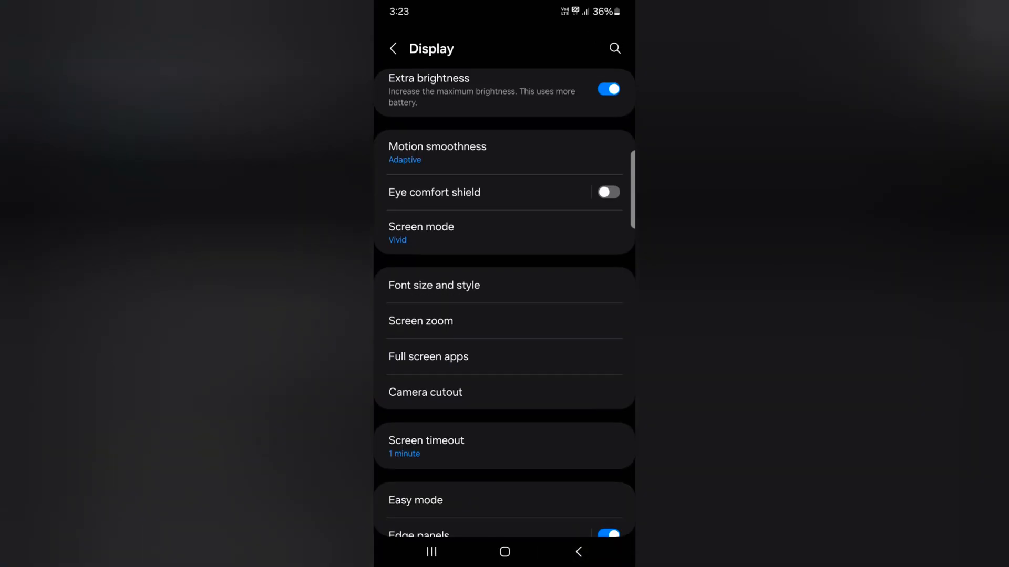
click(434, 285)
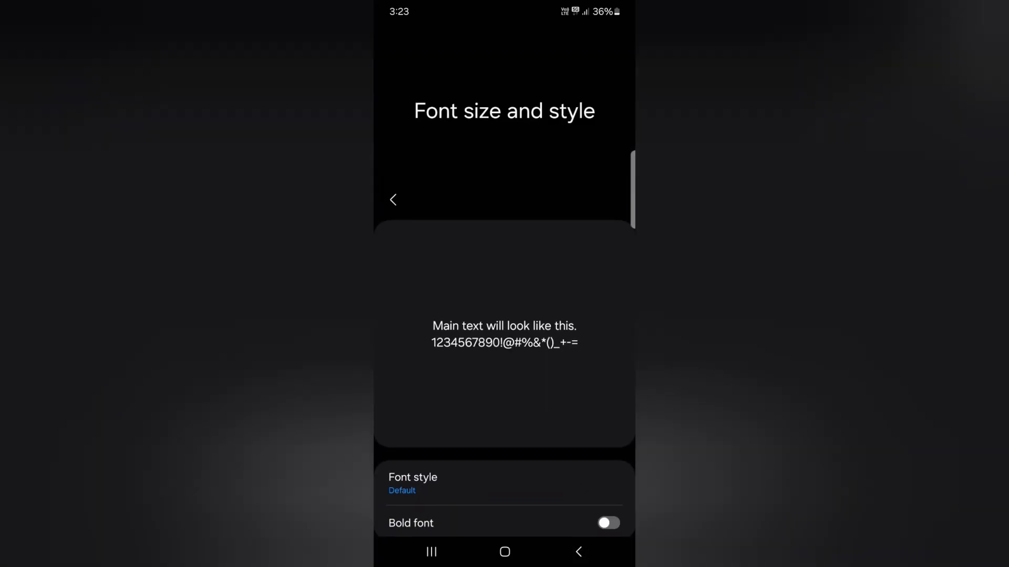
click(391, 200)
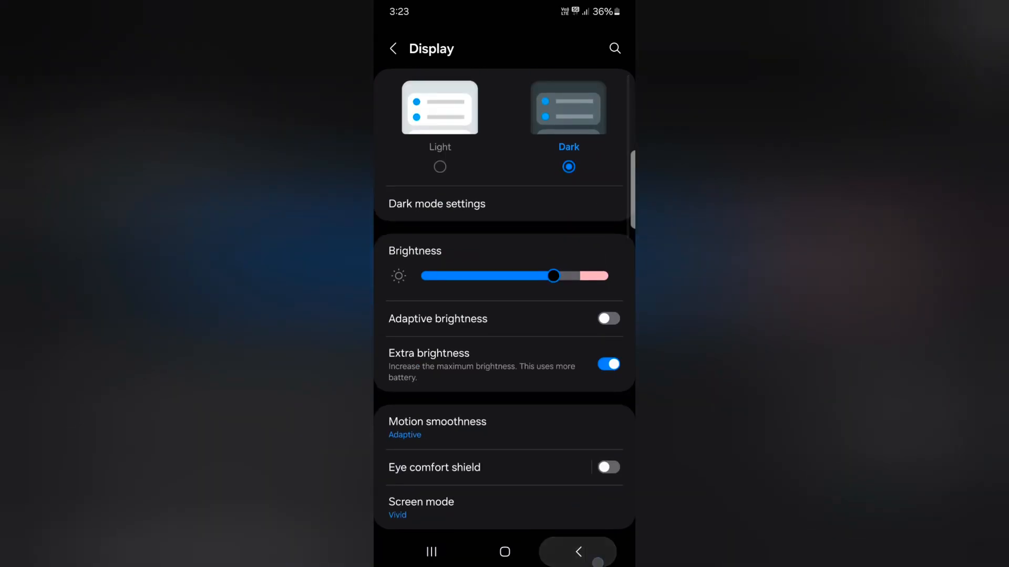